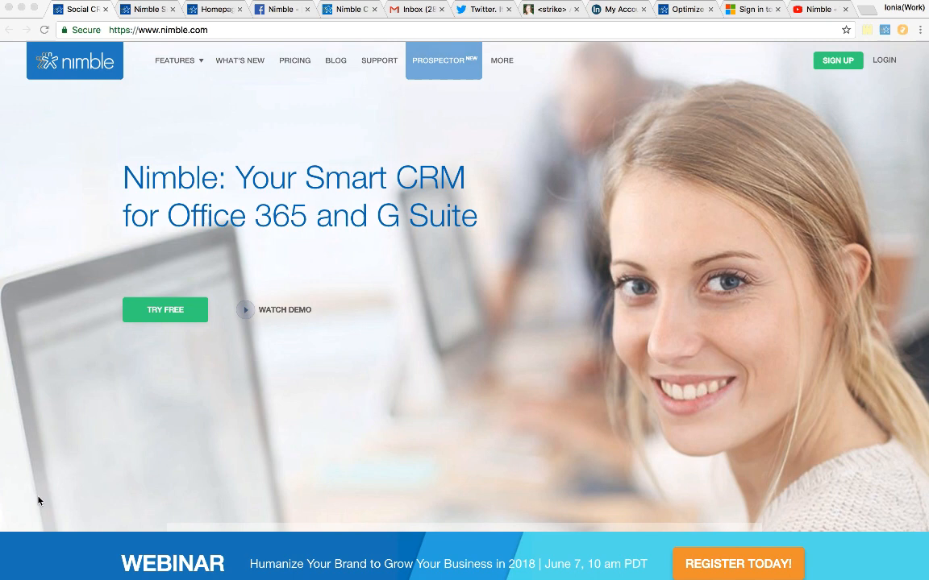
mouse_move(92, 257)
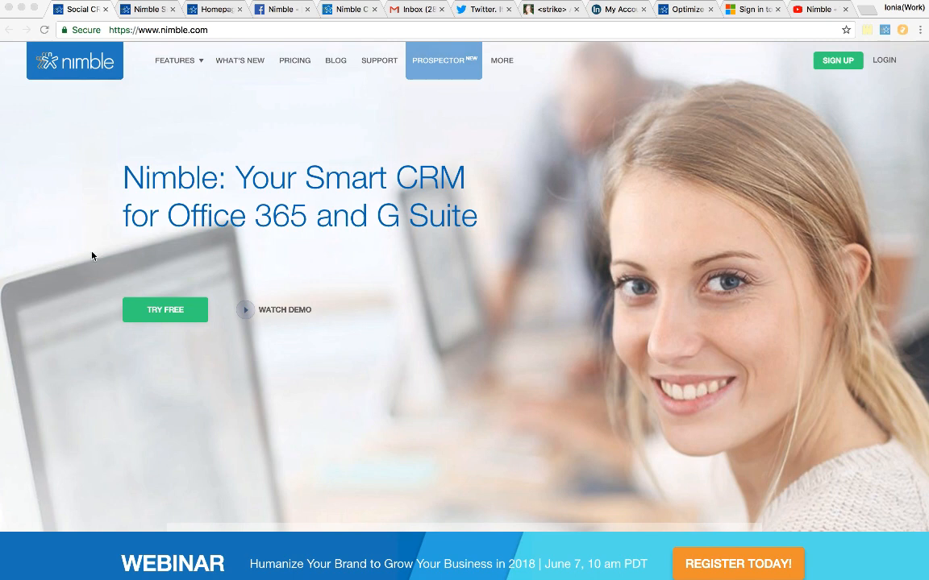
Step: Reach the Smart Contacts App page and view its browser widget options
click(148, 10)
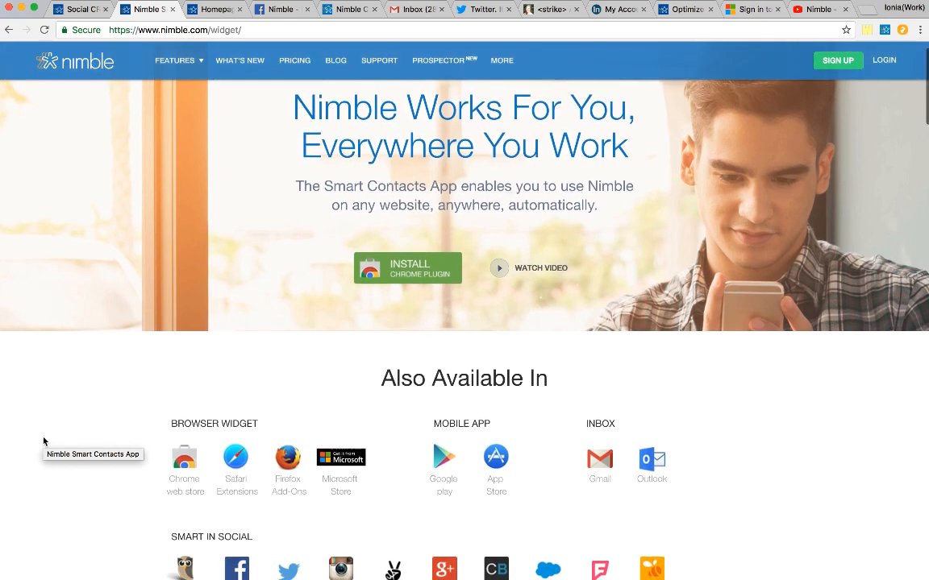
scroll(down, 3)
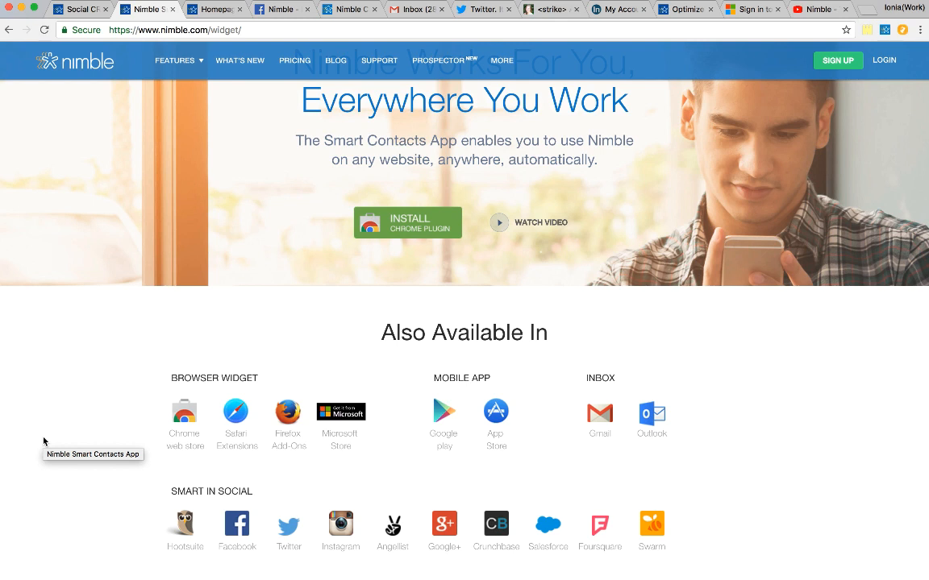
mouse_move(45, 442)
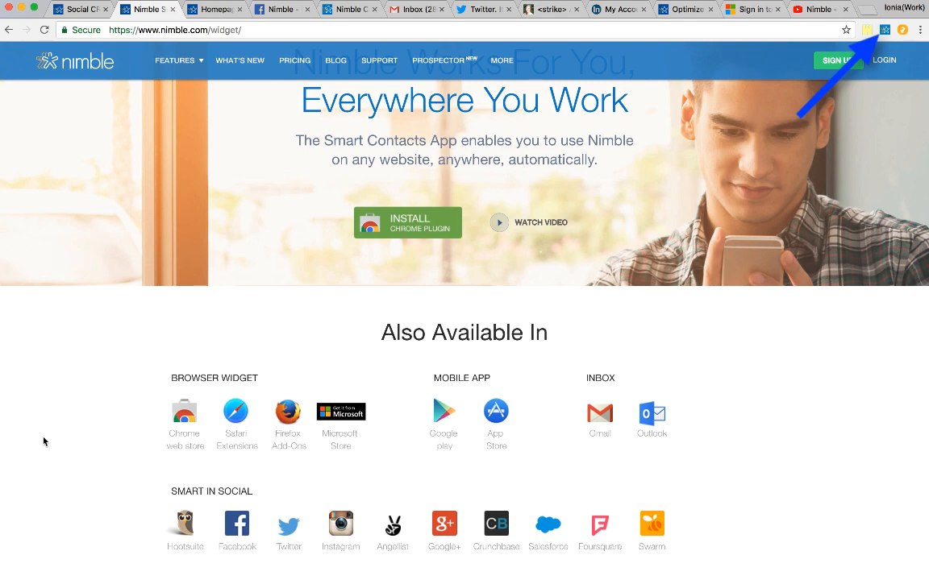
Step: Show the Nimble contacts panel on the Facebook reviews page and review a contact's lead fields and tags
click(280, 10)
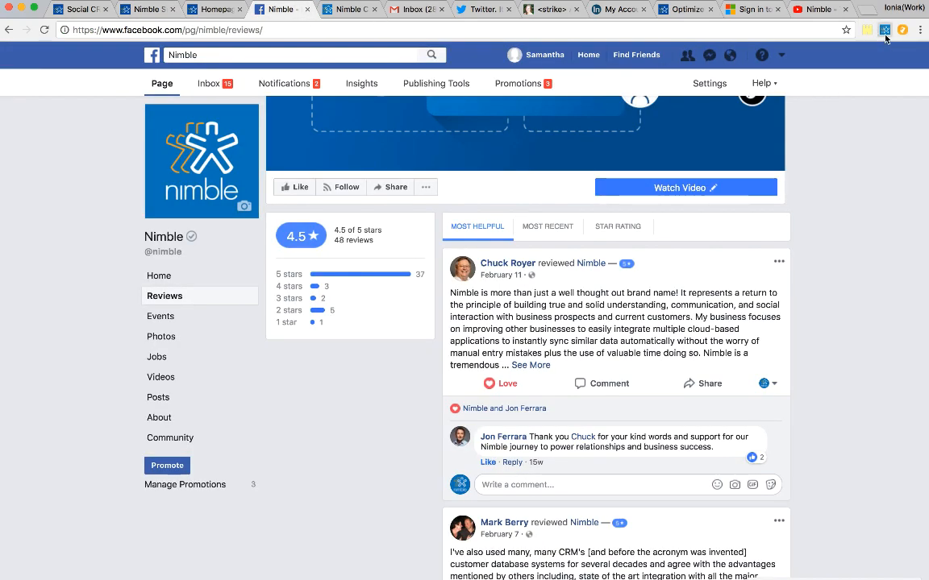
click(884, 29)
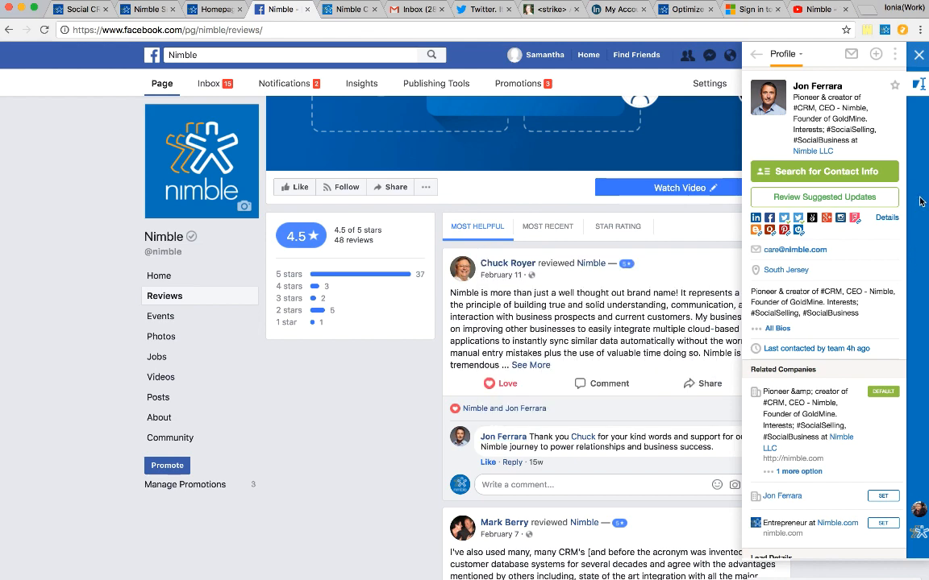
scroll(down, 3)
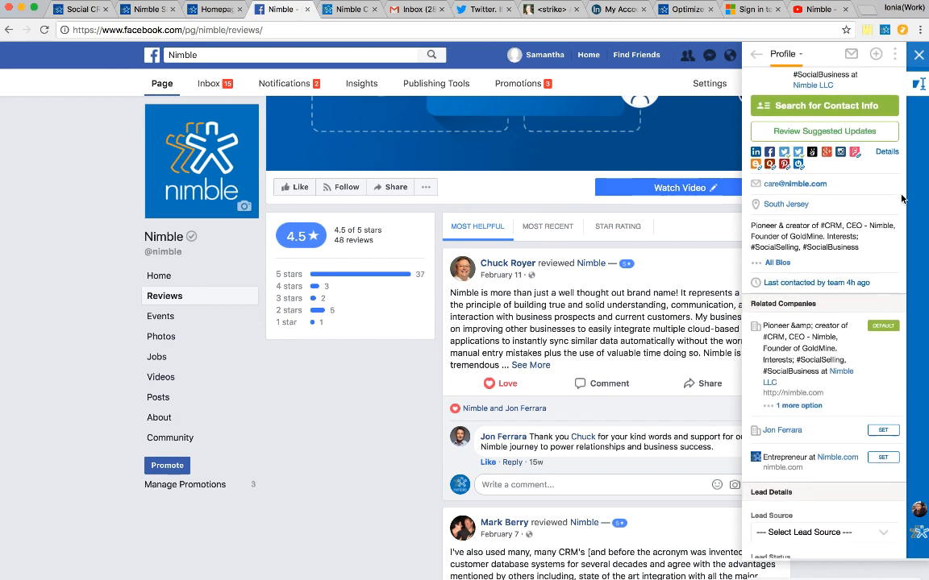
scroll(down, 3)
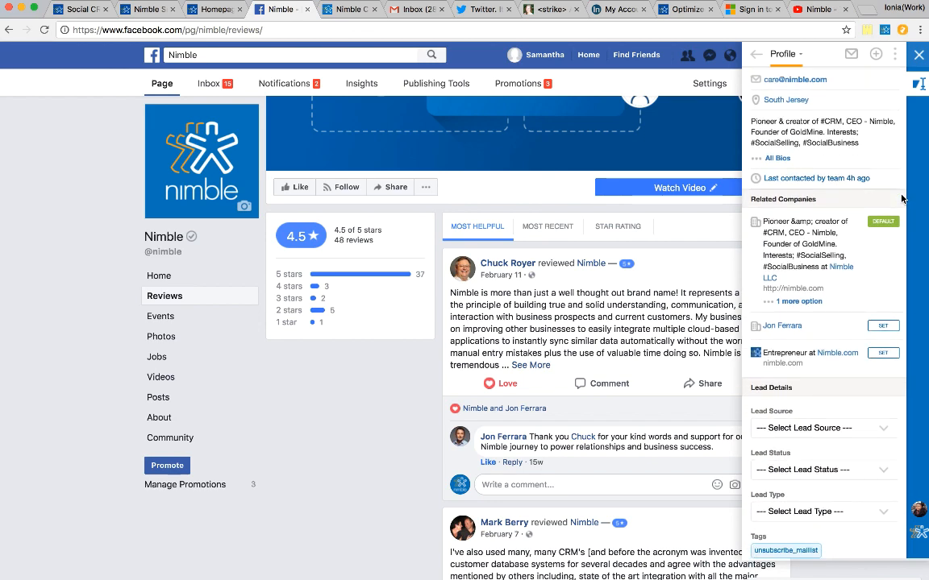
scroll(down, 3)
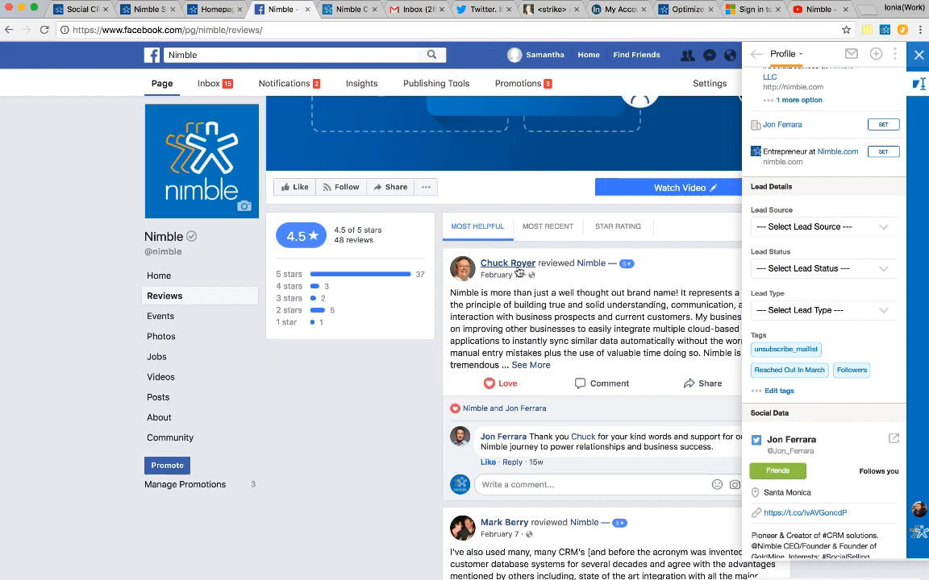
click(506, 263)
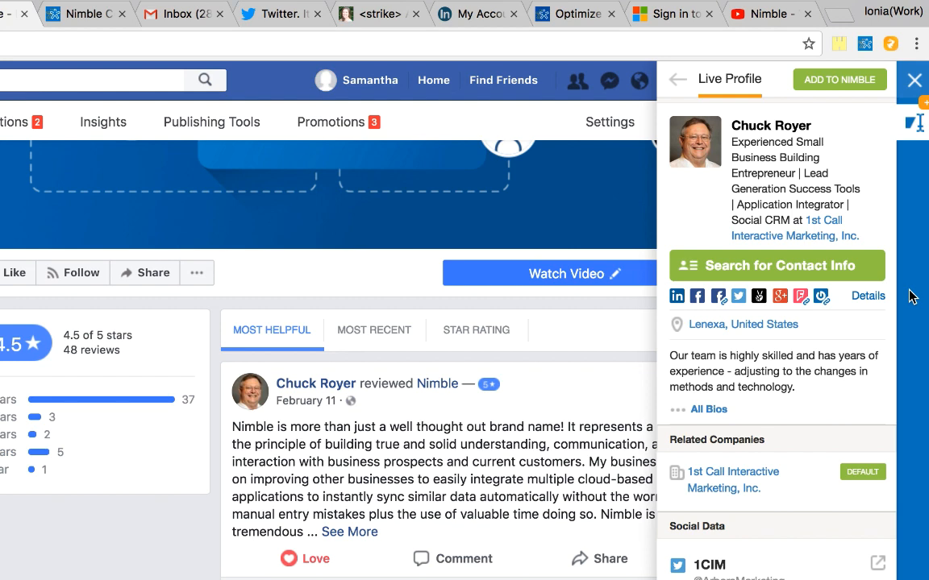
mouse_move(852, 87)
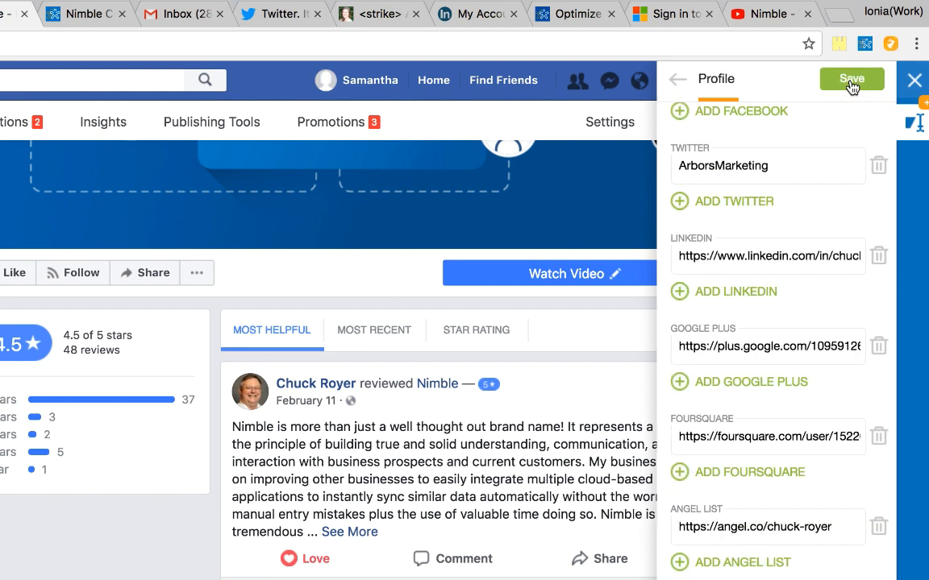
click(852, 79)
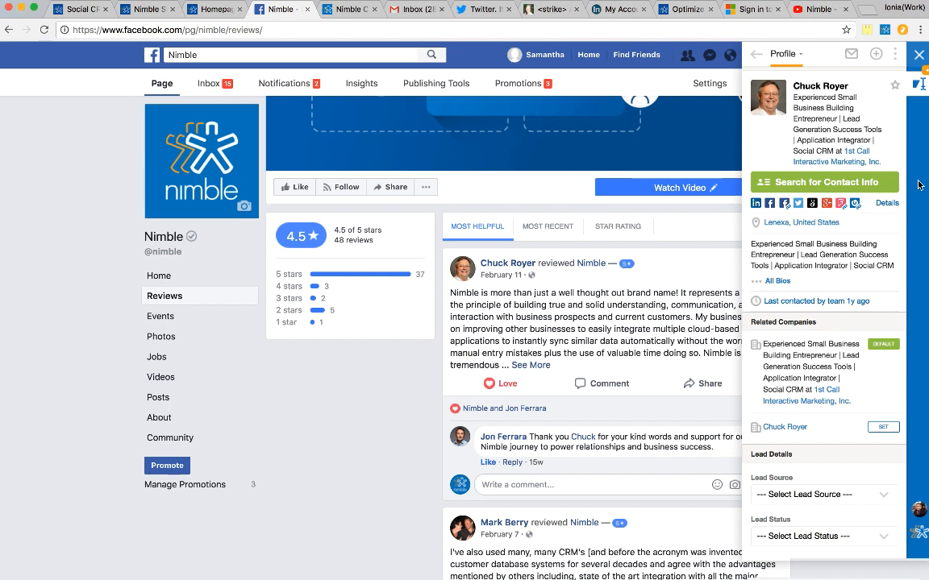
mouse_move(900, 106)
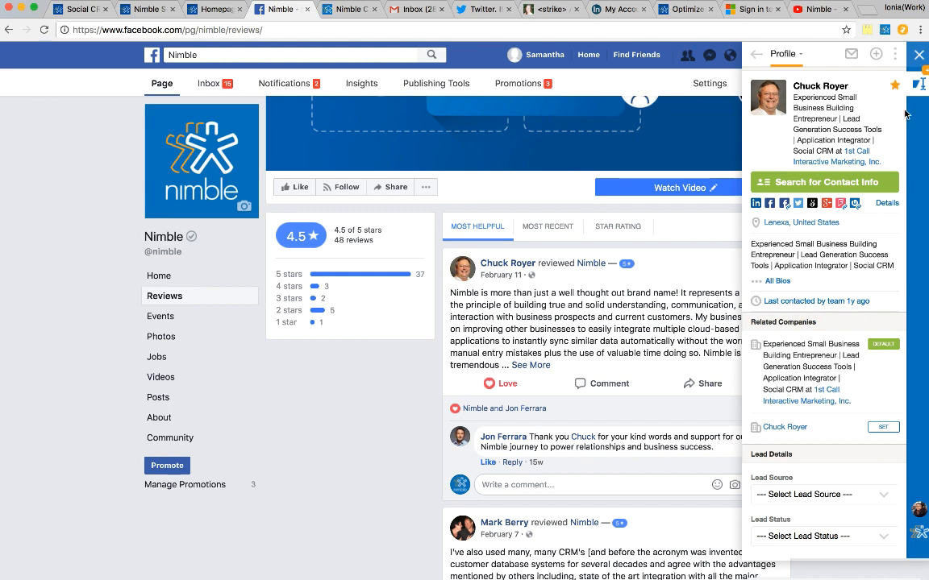
mouse_move(871, 84)
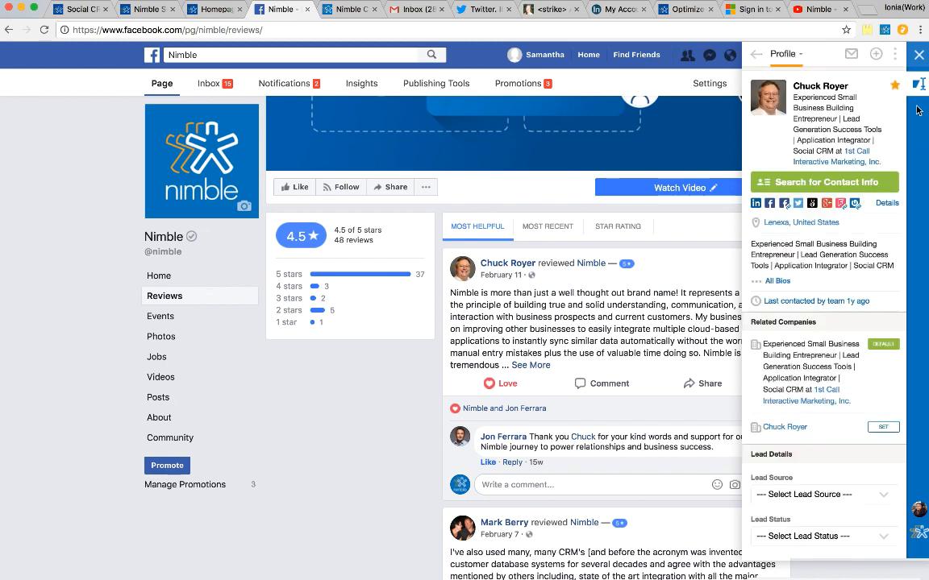
click(874, 55)
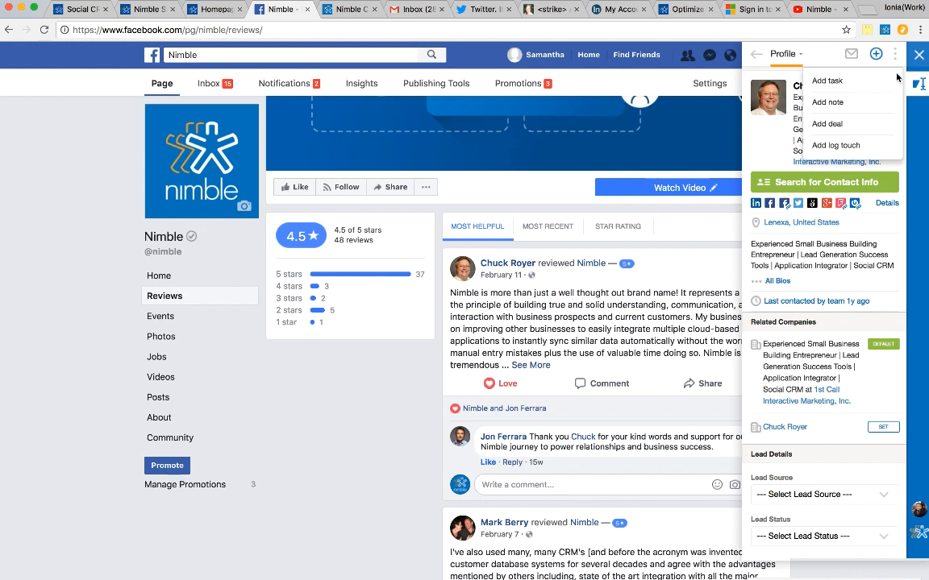
click(877, 53)
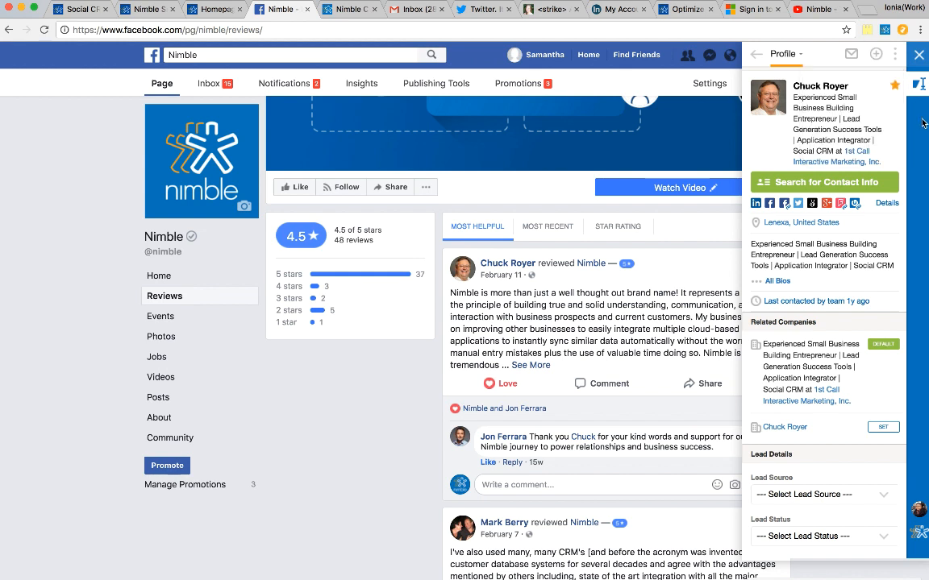
click(787, 53)
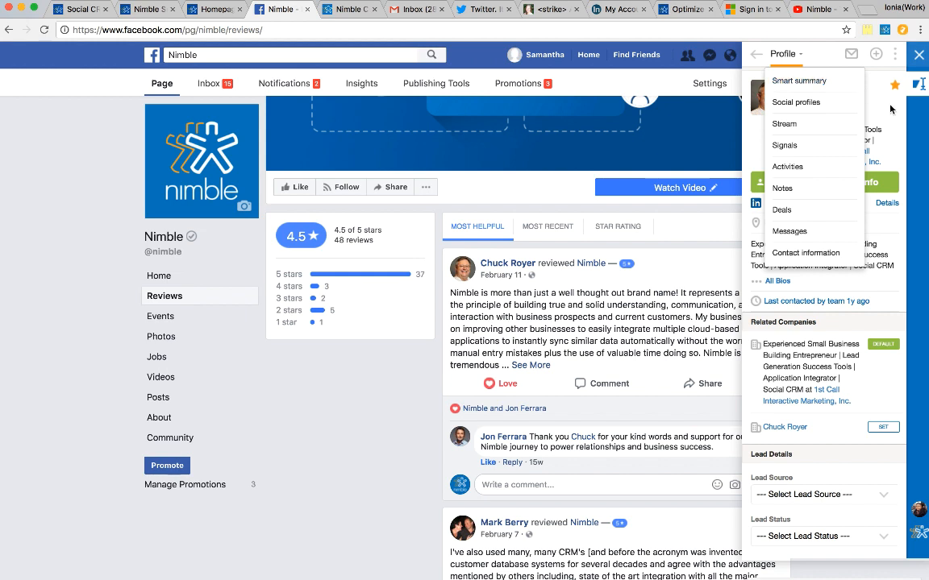
click(800, 81)
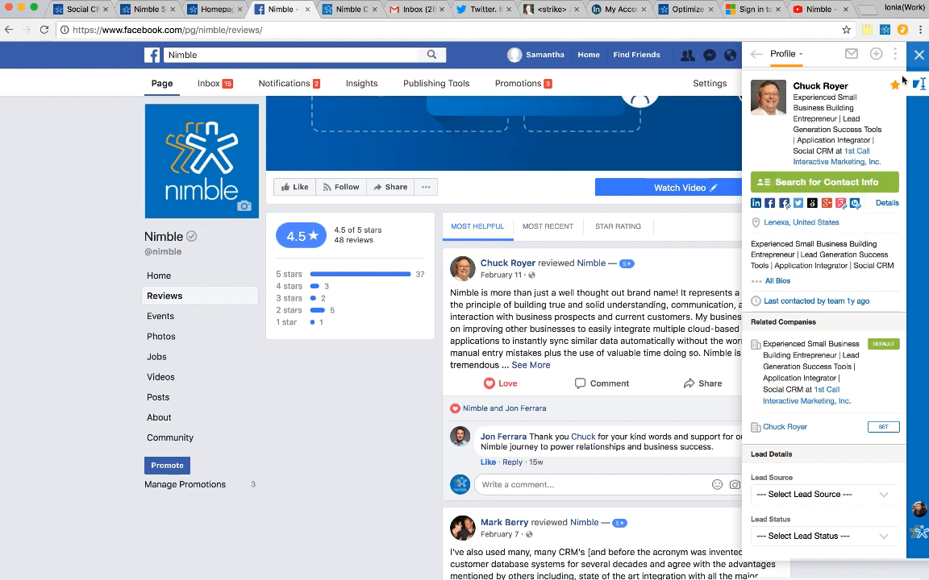
click(895, 55)
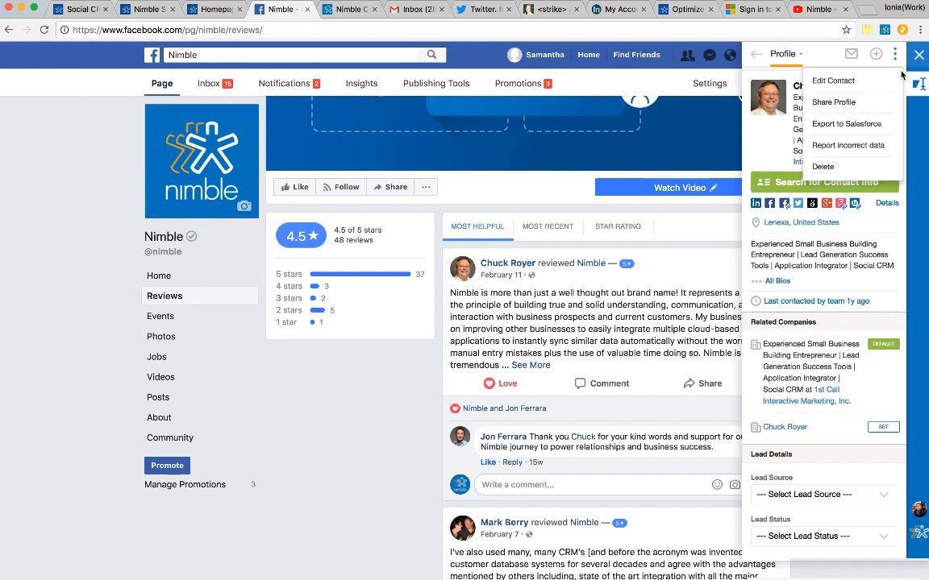
click(893, 55)
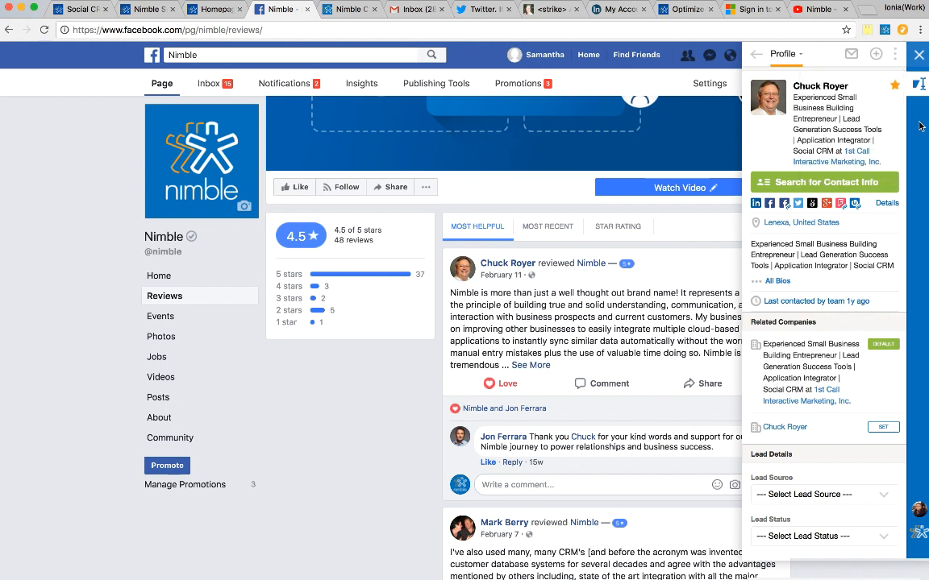